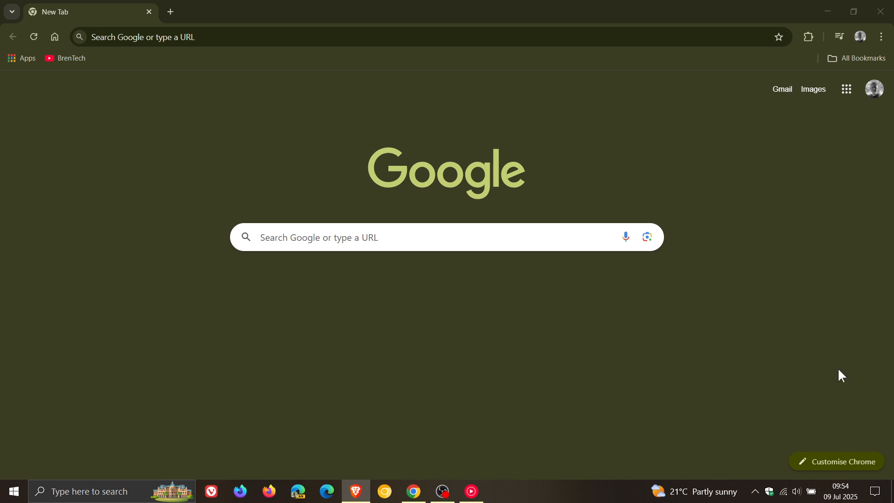
mouse_move(690, 346)
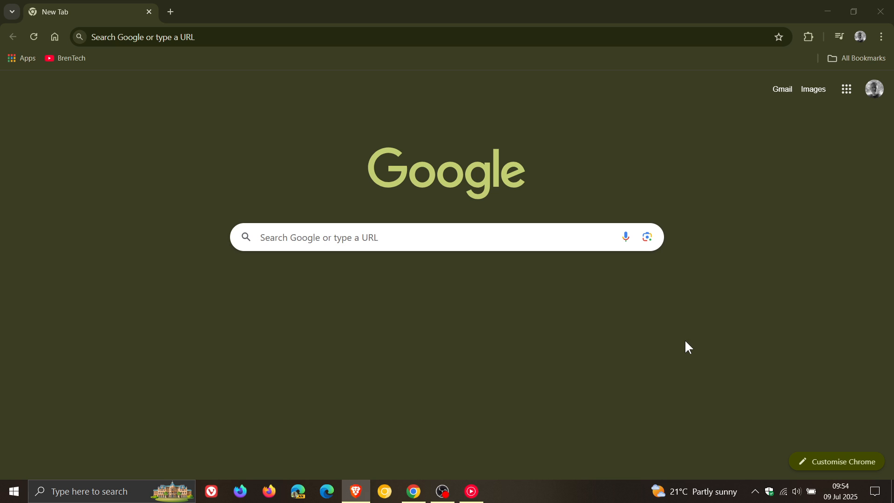
mouse_move(693, 346)
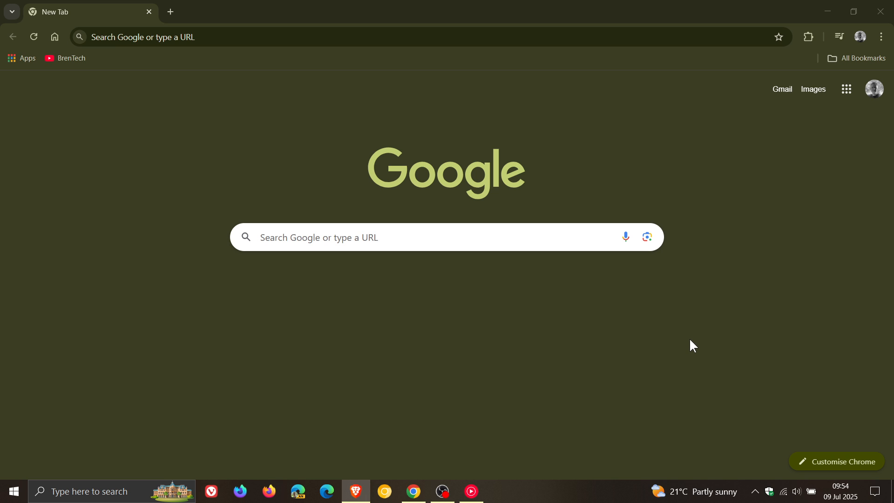
Open About Google Chrome from the Help menu to view version 138
left_click(880, 36)
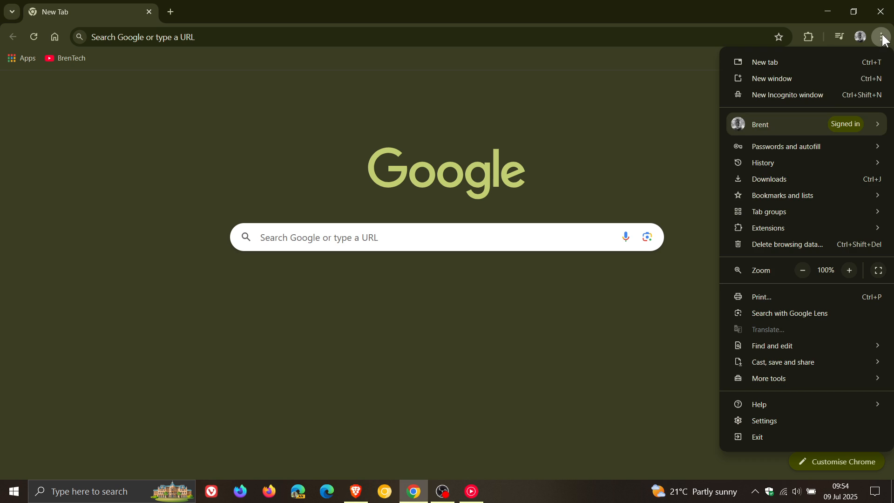
mouse_move(759, 405)
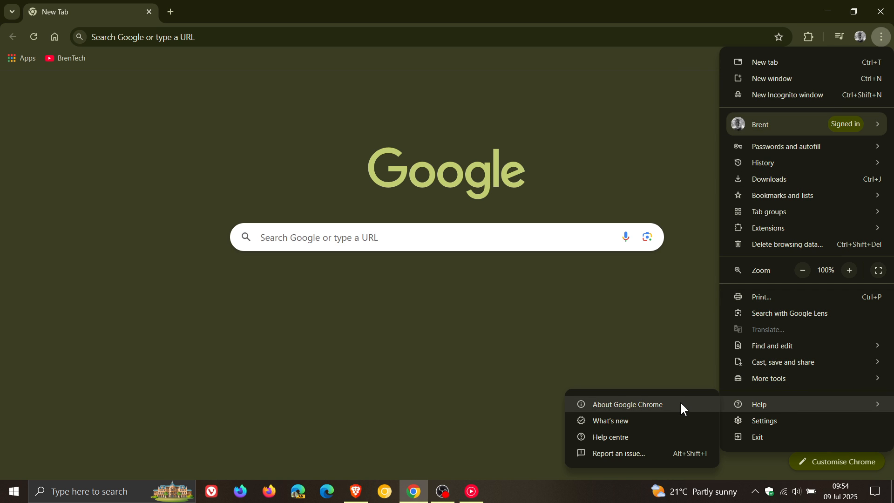
left_click(628, 404)
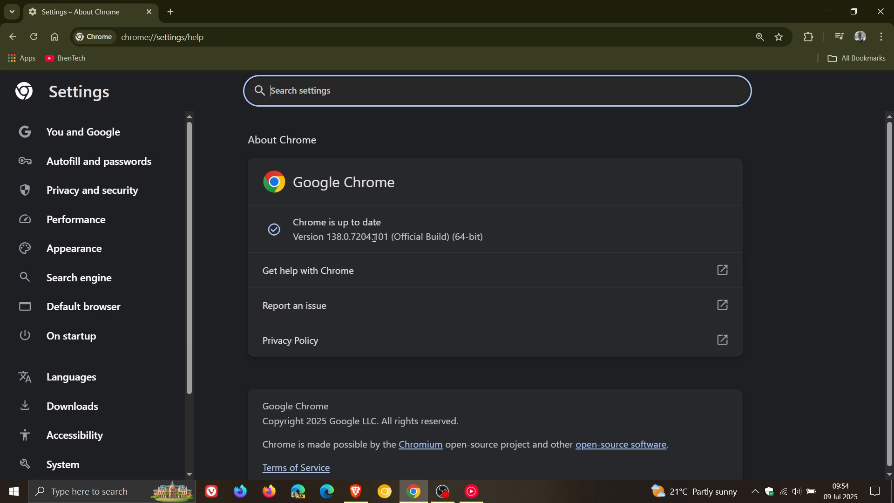
double_click(381, 237)
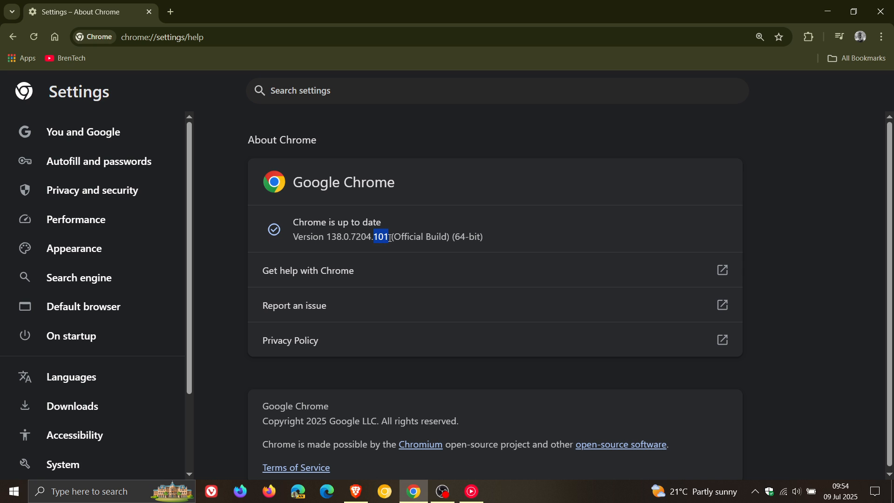
mouse_move(660, 184)
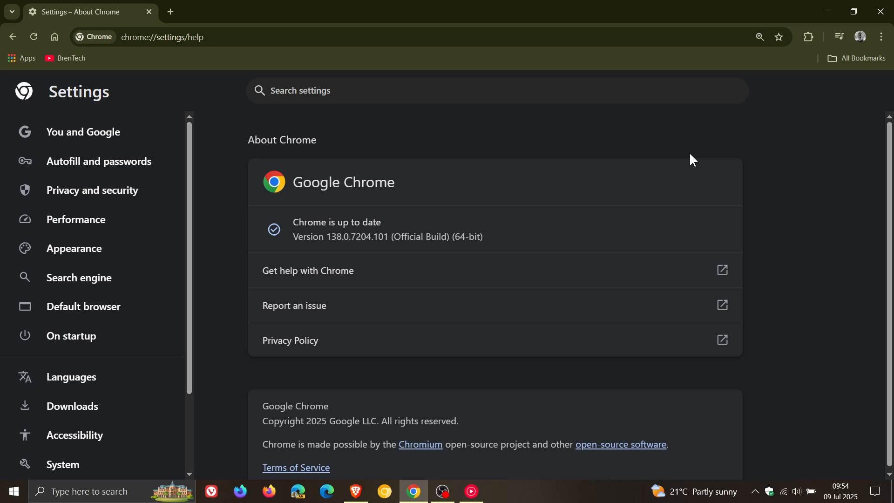
mouse_move(276, 203)
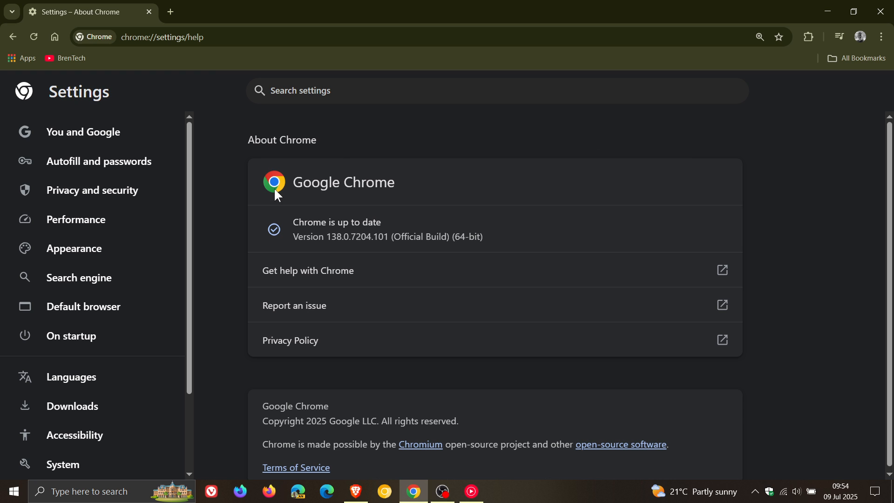
mouse_move(725, 160)
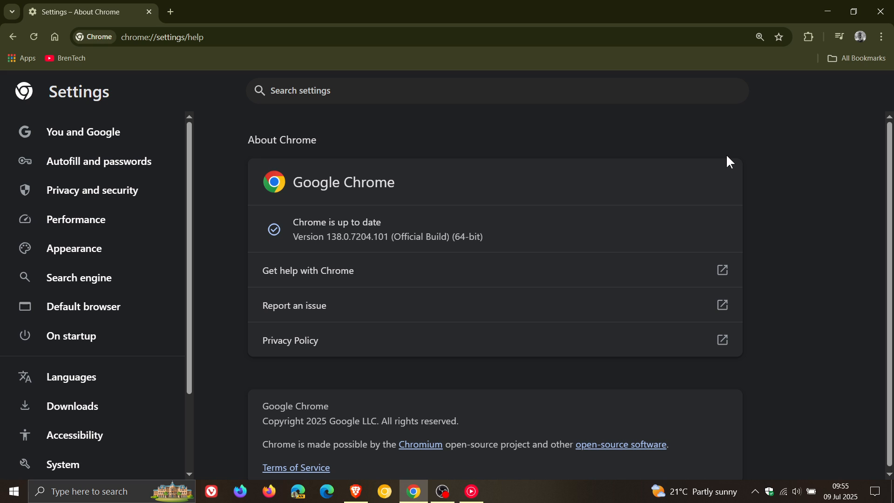
mouse_move(721, 158)
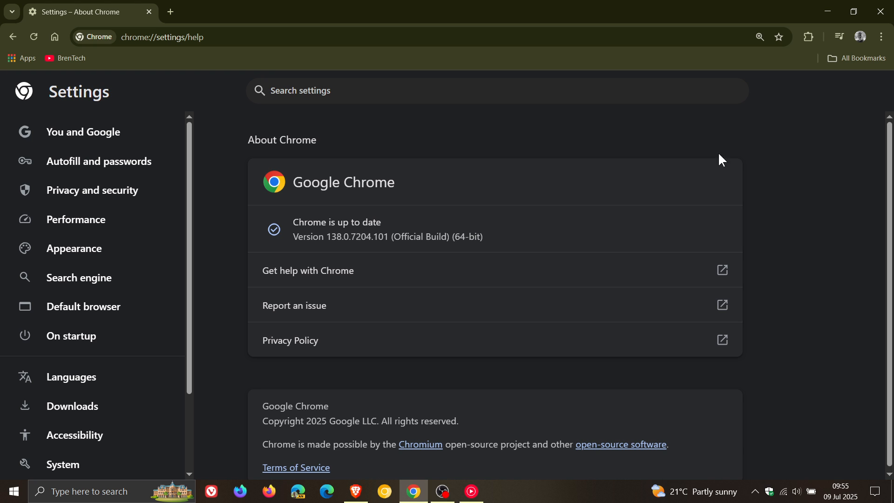
mouse_move(511, 161)
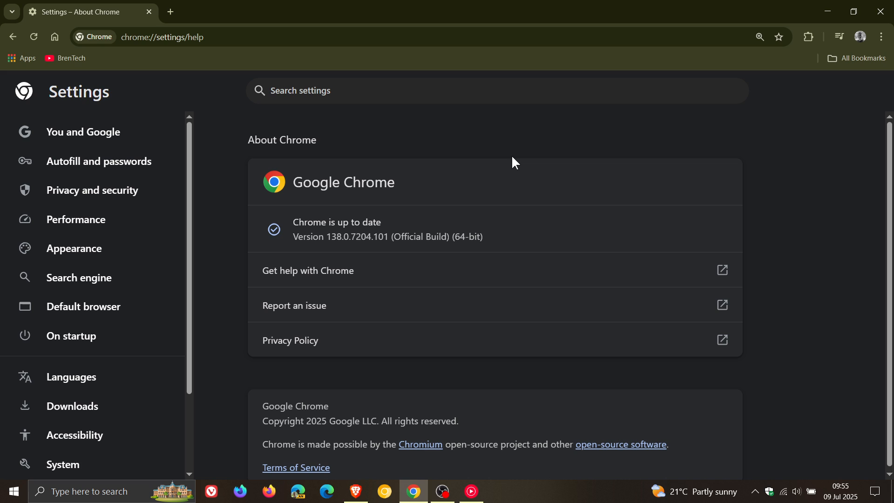
mouse_move(581, 169)
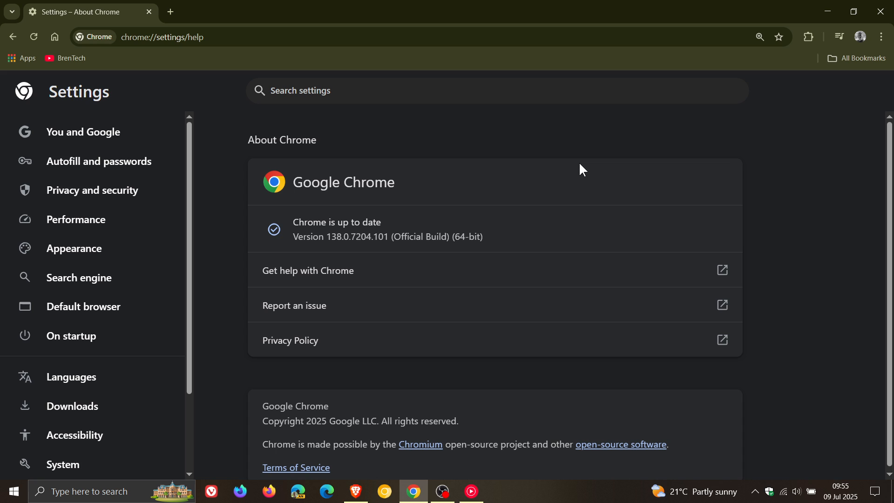
mouse_move(499, 210)
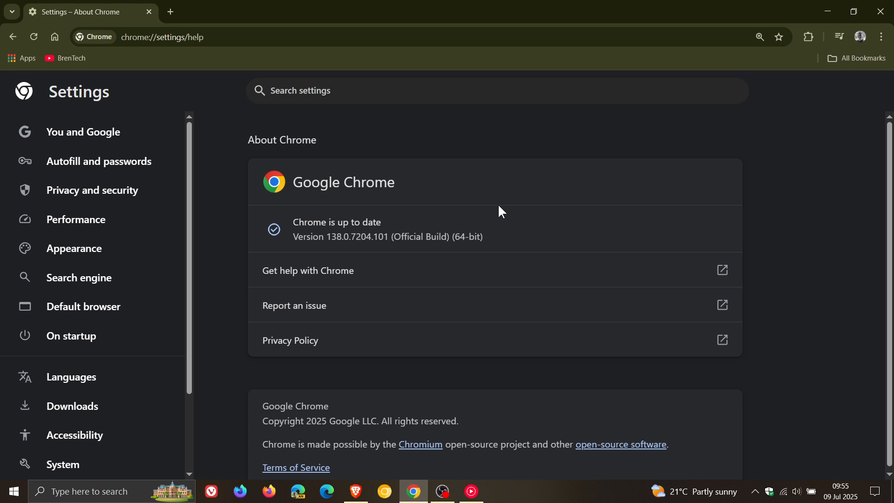
mouse_move(502, 205)
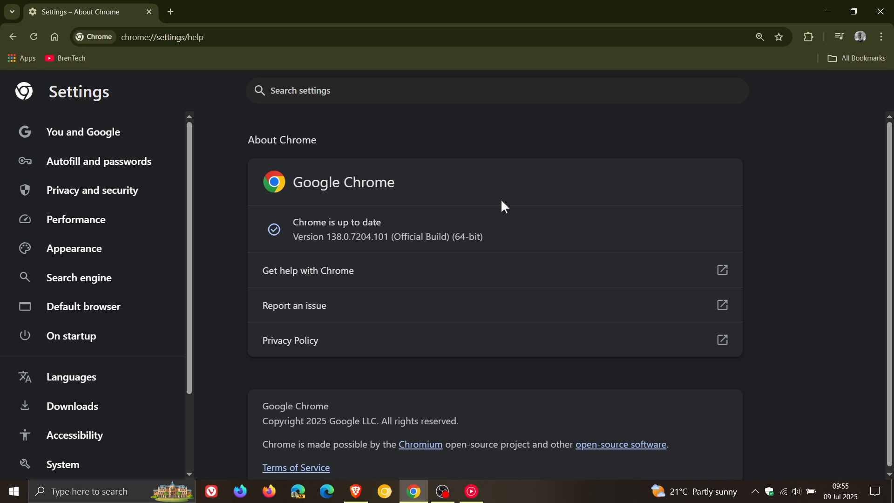
mouse_move(503, 201)
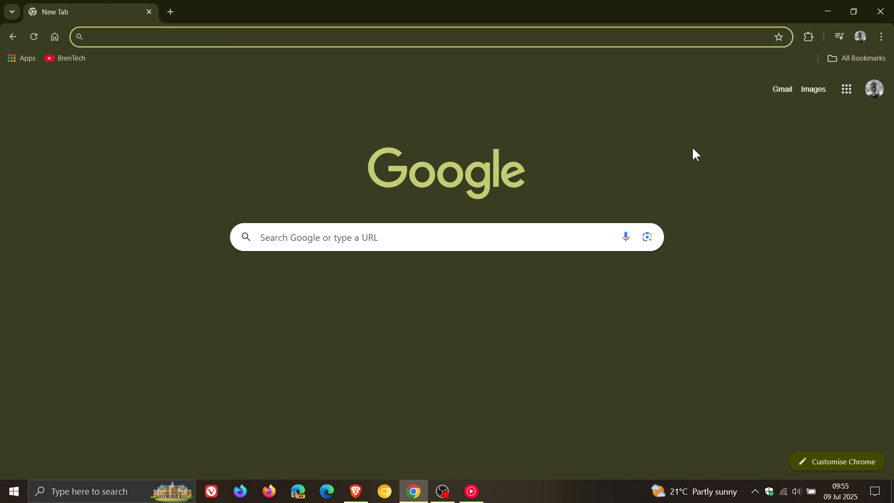
mouse_move(225, 103)
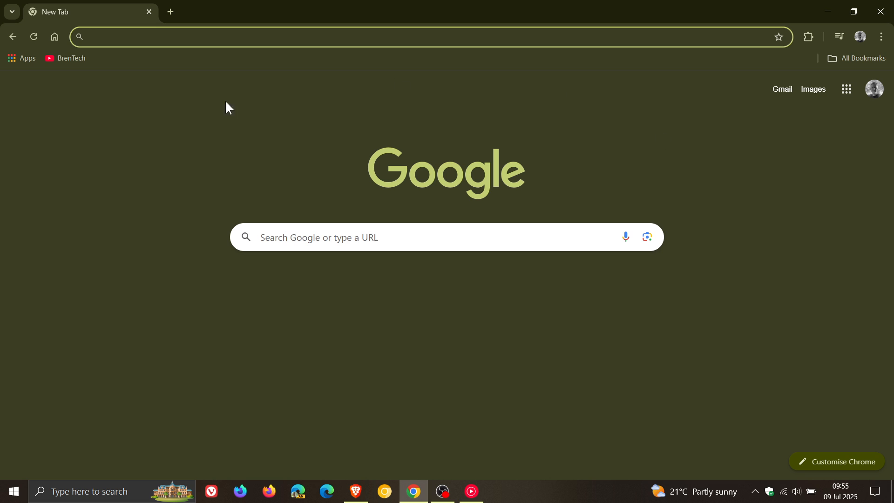
mouse_move(725, 215)
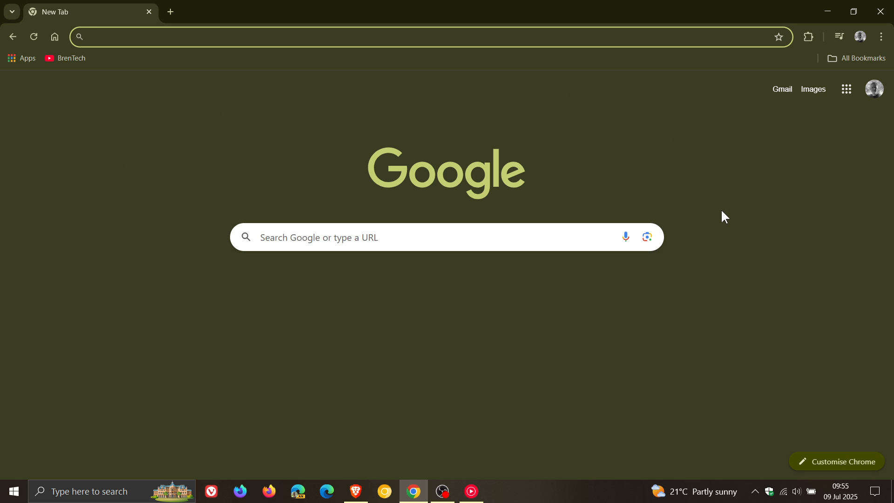
mouse_move(721, 212)
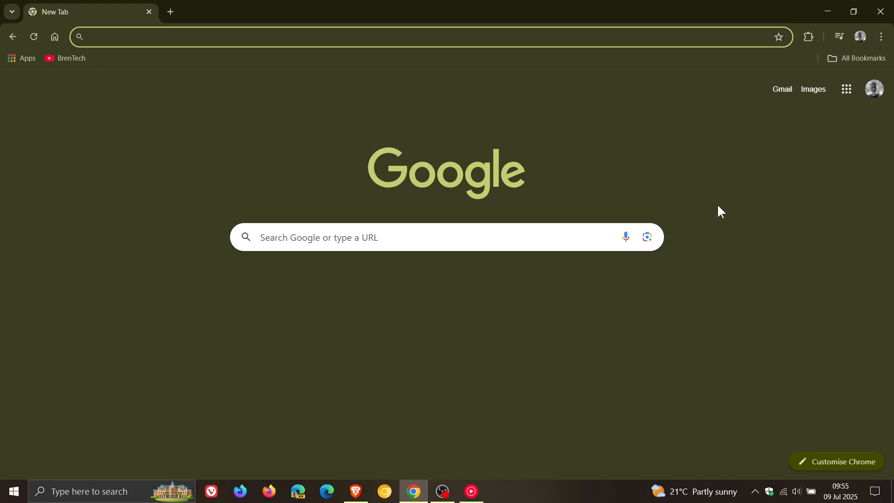